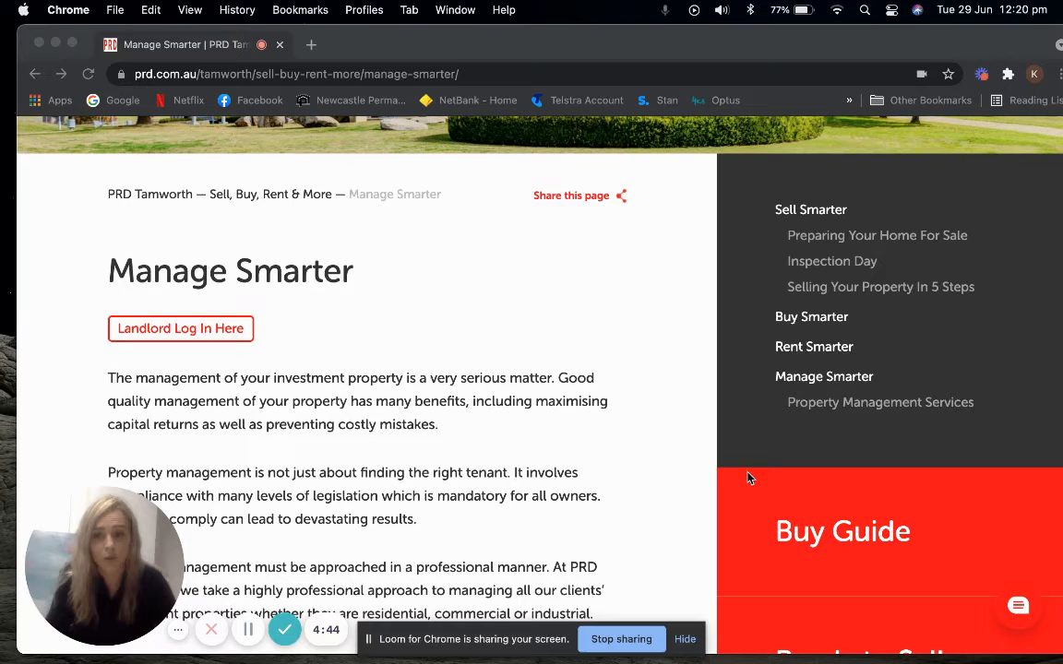
mouse_move(496, 409)
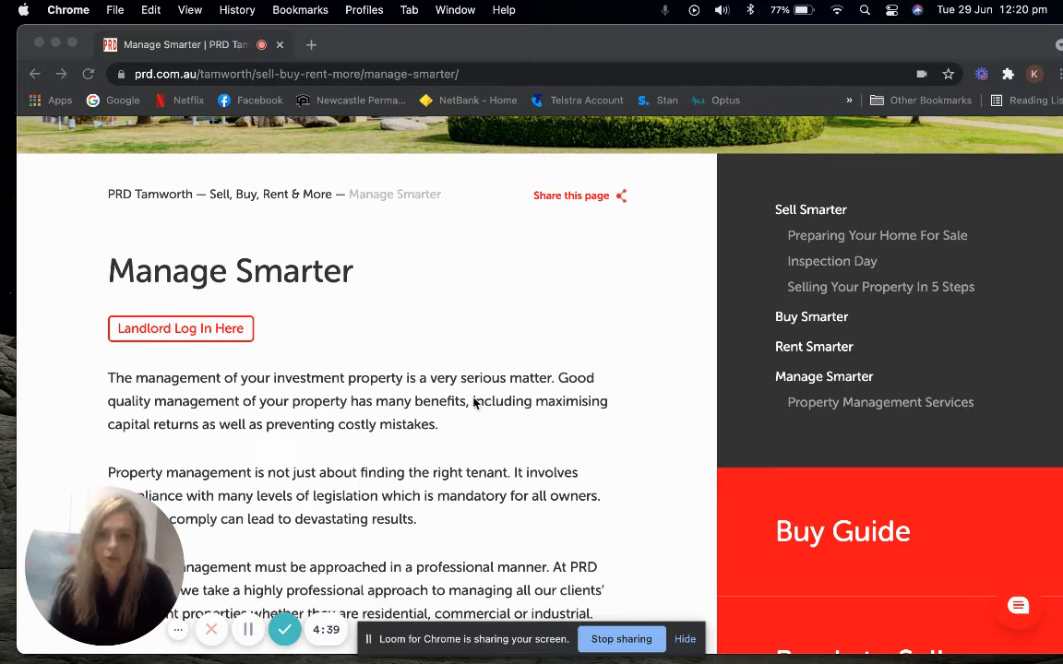
mouse_move(445, 366)
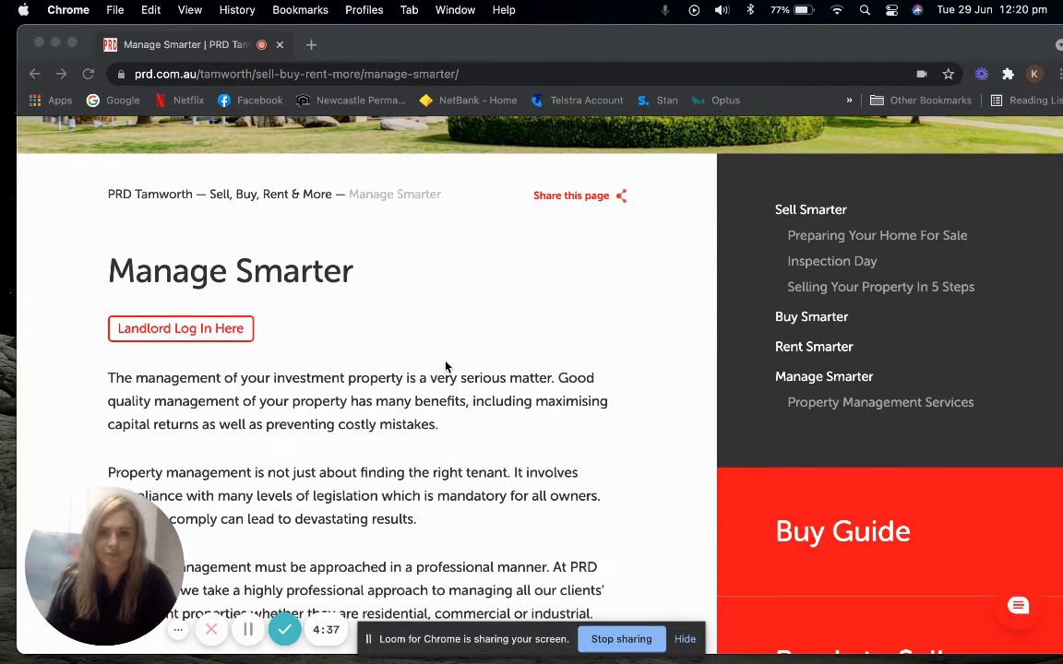
Step: Navigate from the PRD Tamworth home page via Sell, Buy, Rent & More to the Manage Smarter page
scroll(up, 3)
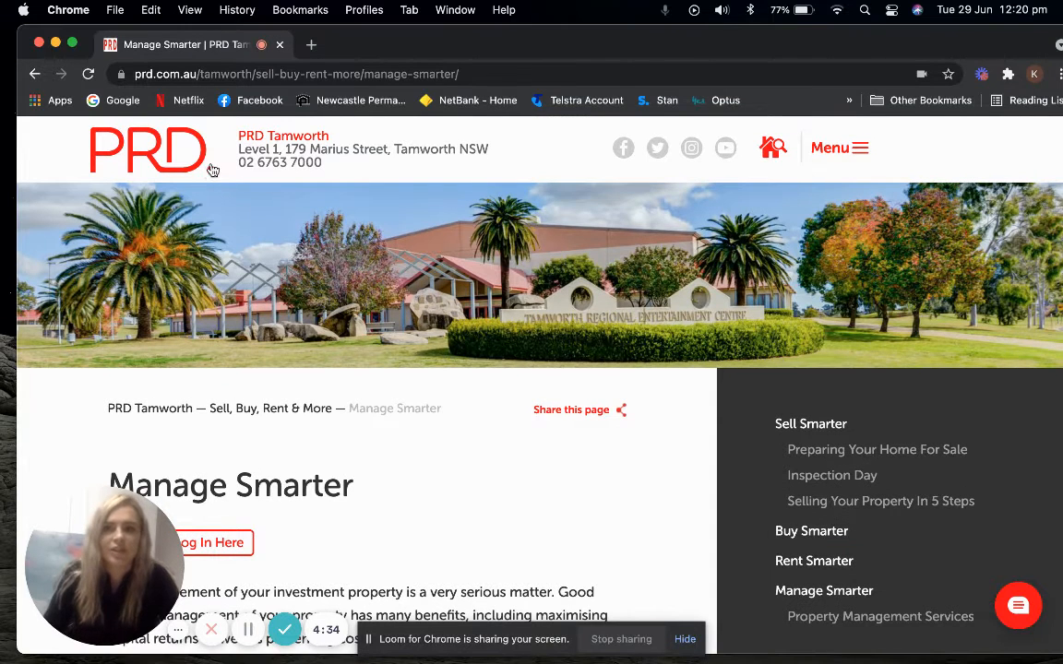
click(148, 149)
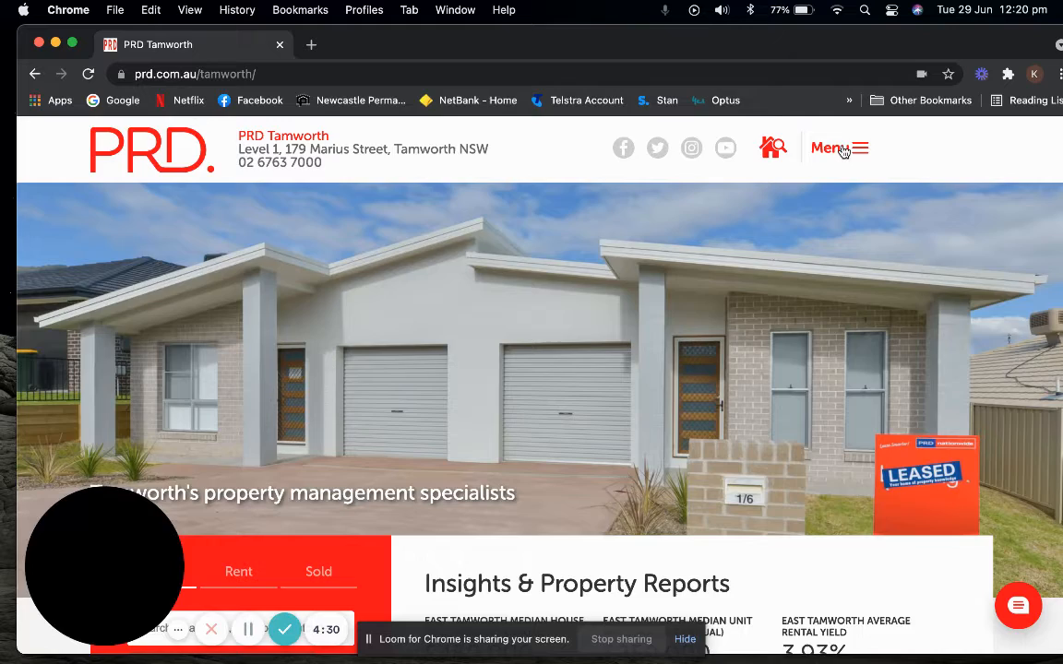
click(838, 149)
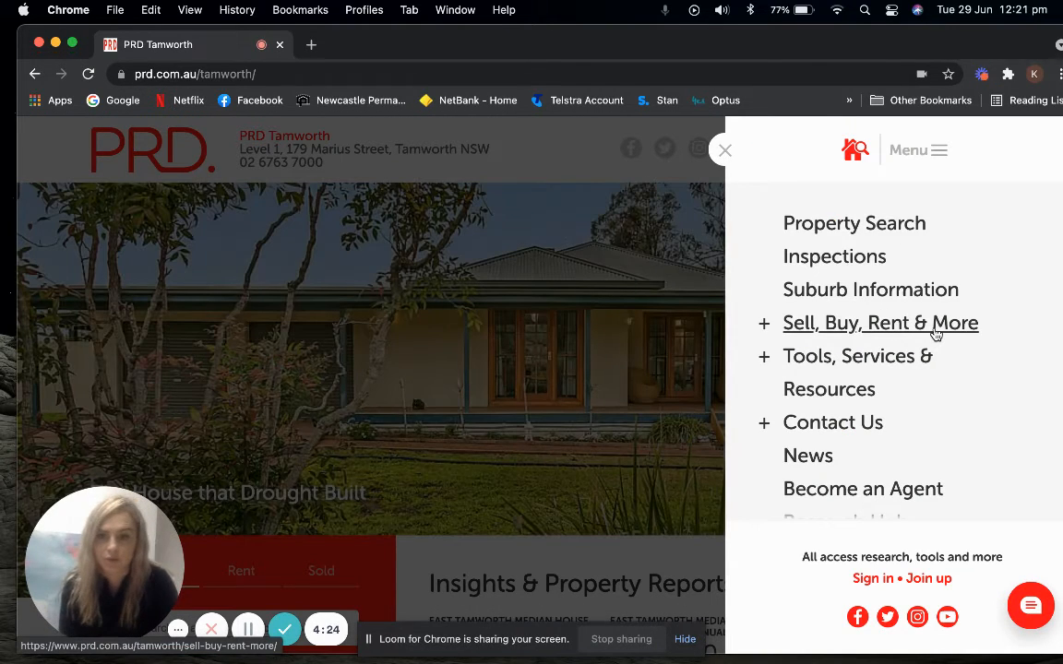
click(879, 322)
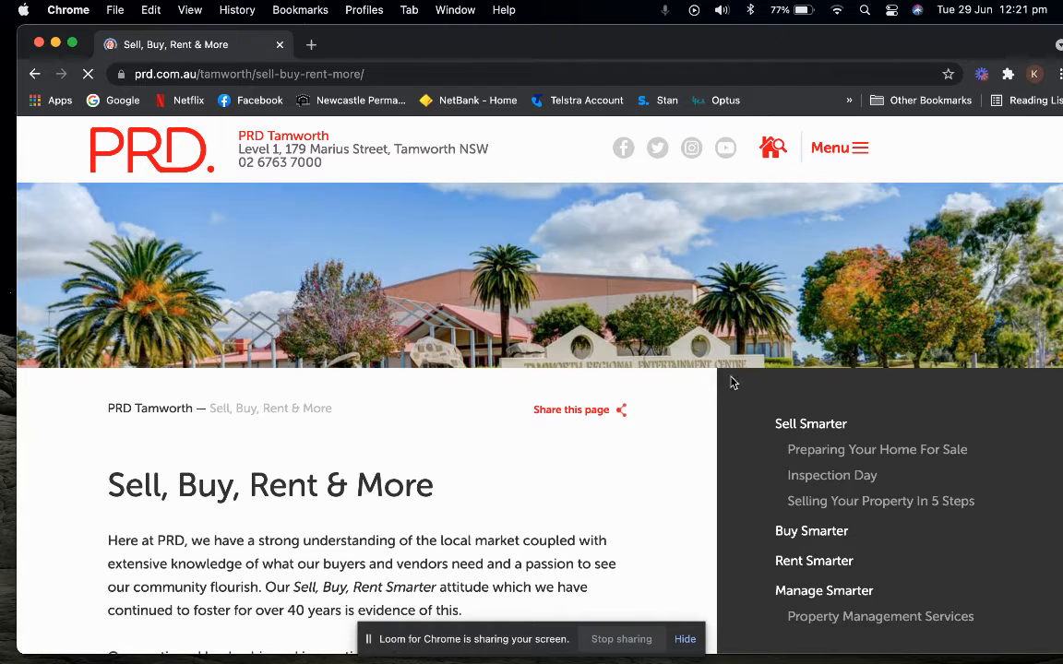
scroll(down, 3)
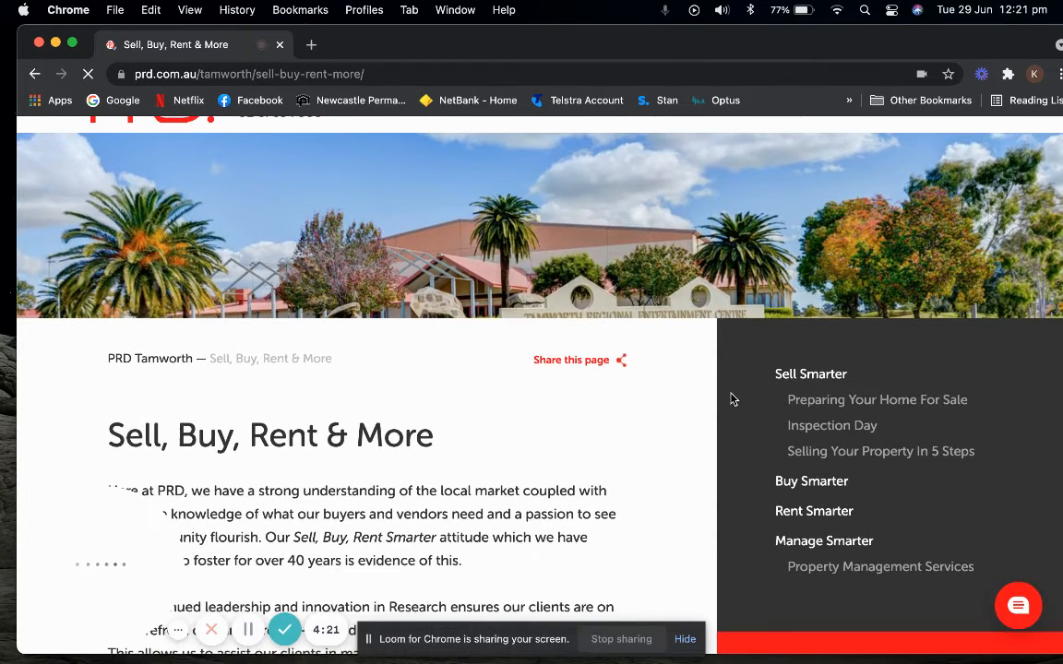
scroll(down, 3)
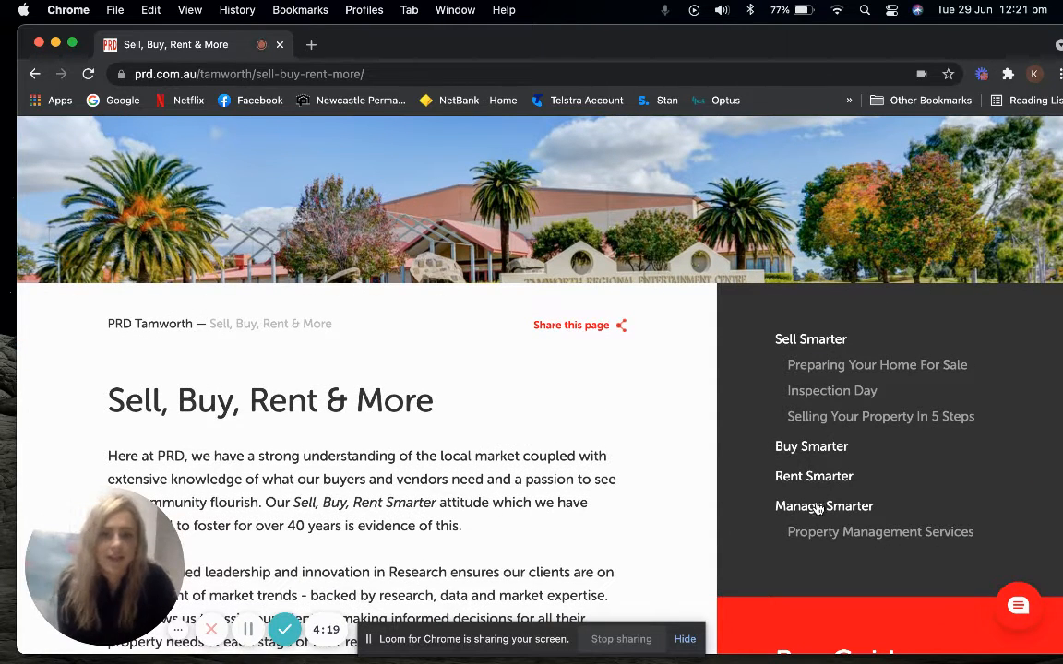
click(824, 506)
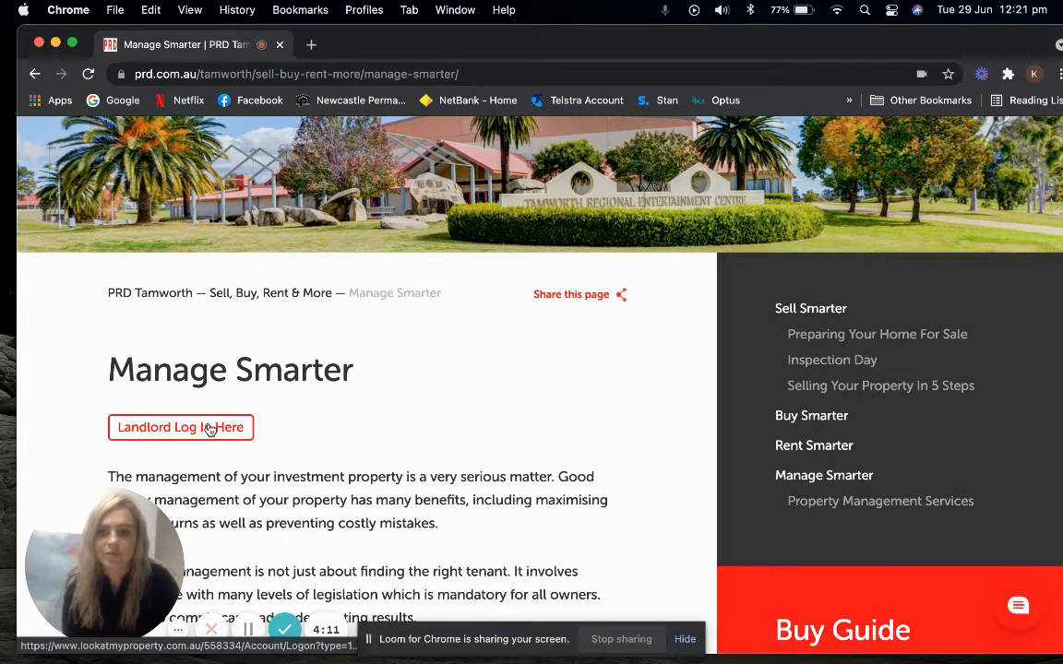
Step: Launch the landlord owner login portal and enter 'demo' as the username
click(180, 427)
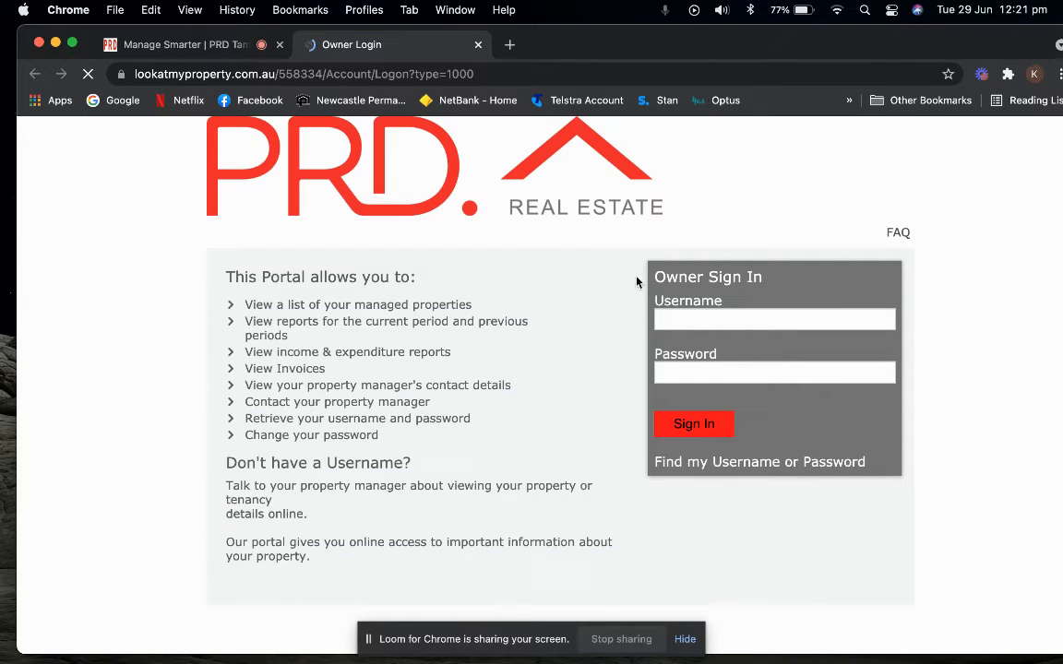
click(774, 318)
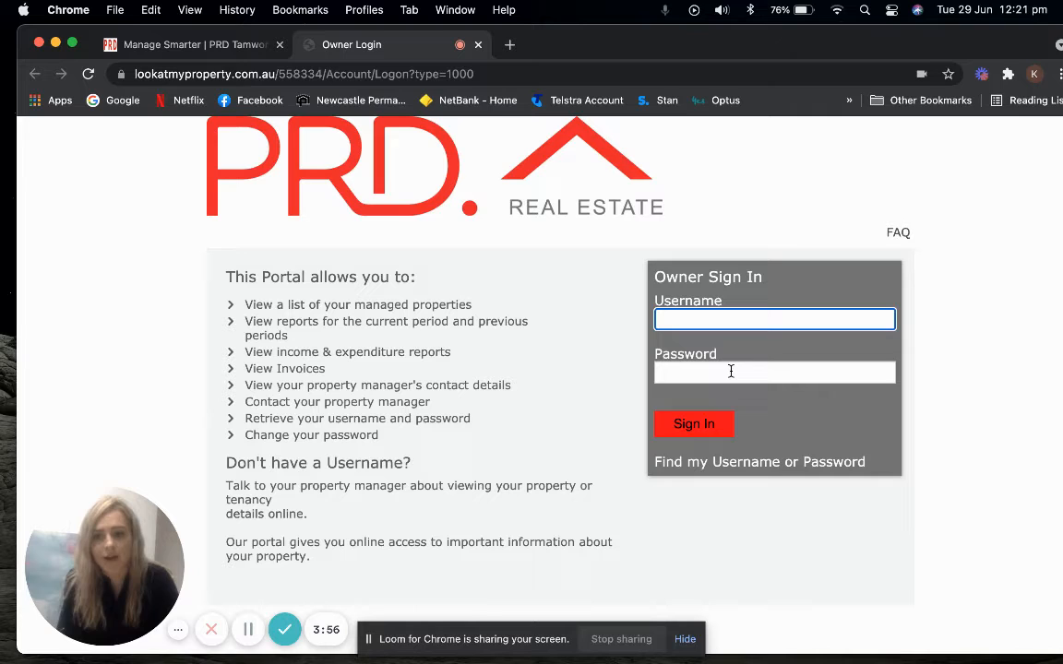
mouse_move(710, 438)
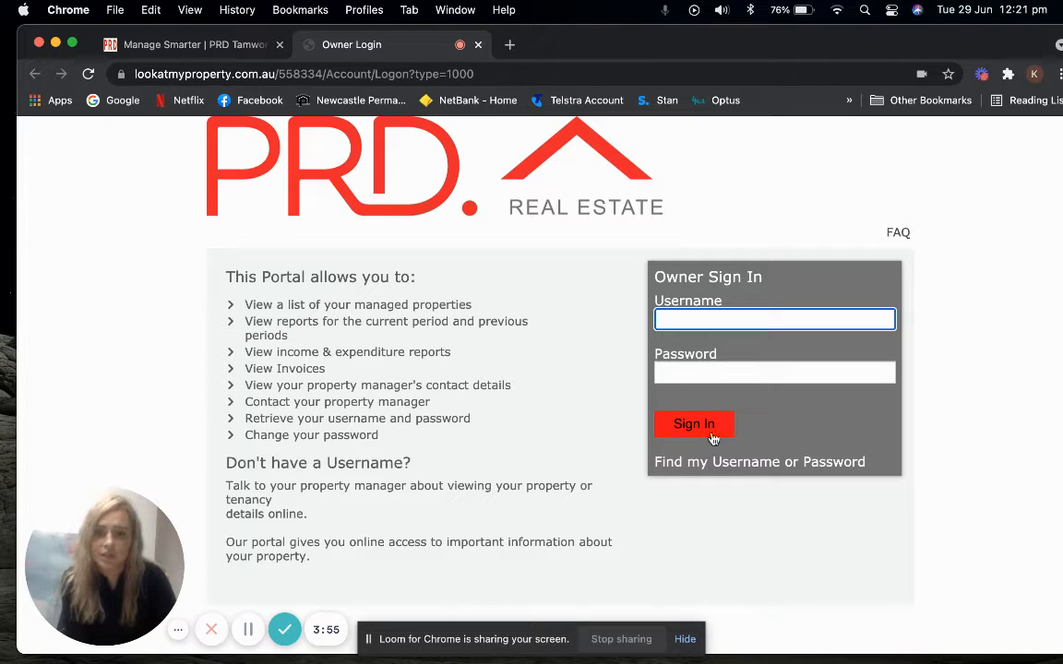
mouse_move(735, 473)
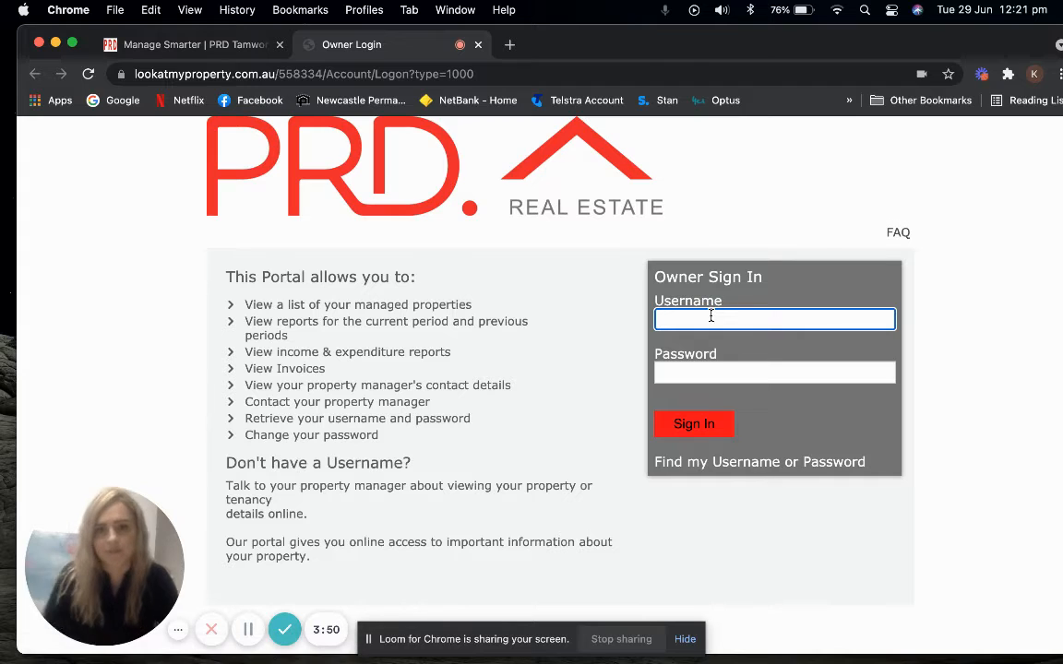
text(demo)
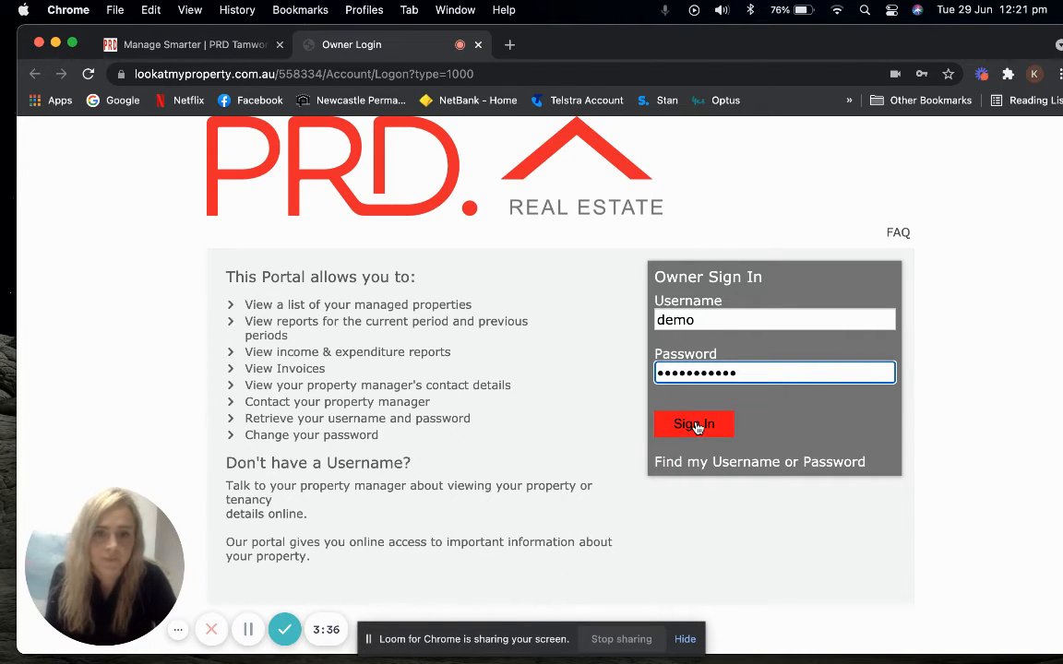
Step: Sign in as the demo owner to reach the 1 Demo St Tamworth portfolio
click(692, 424)
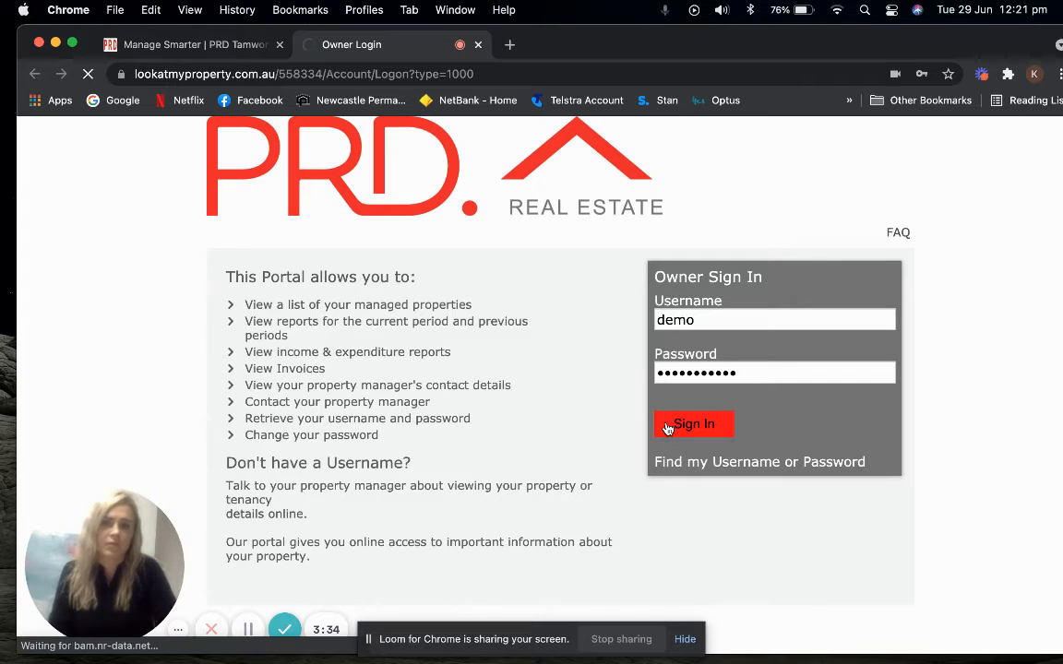
click(693, 424)
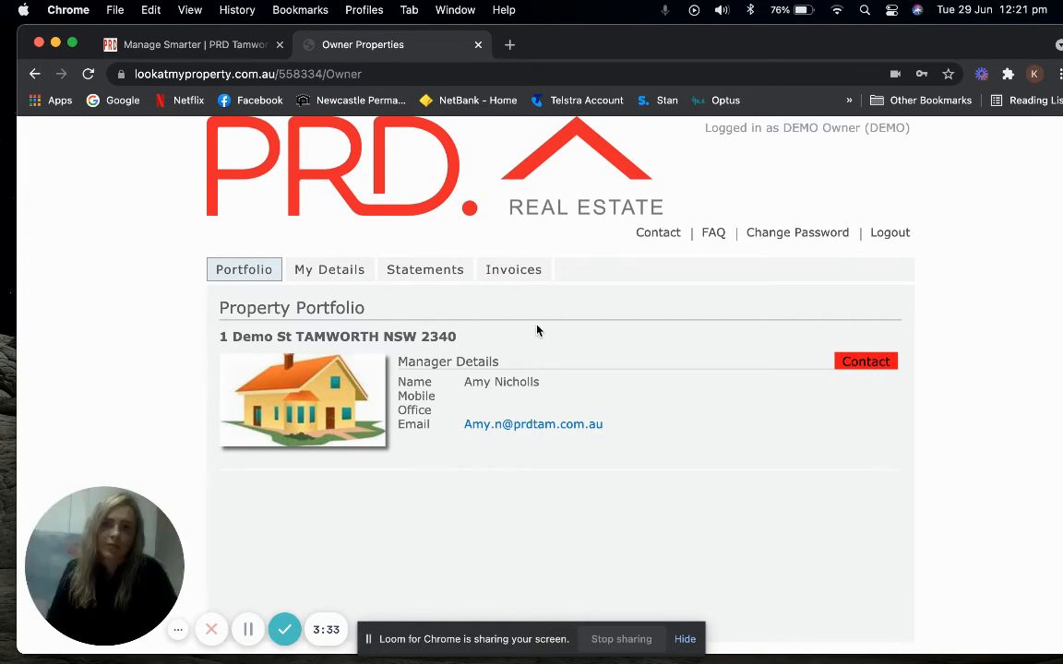
Step: Show the owner statements and income and expenditure reports via Statements
click(425, 269)
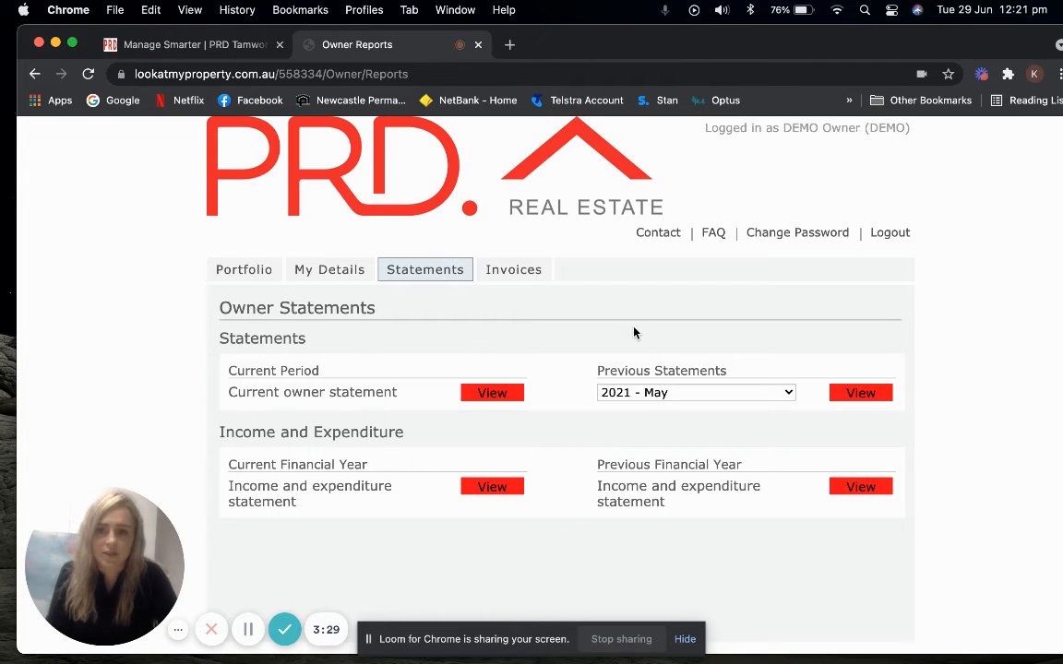
mouse_move(590, 341)
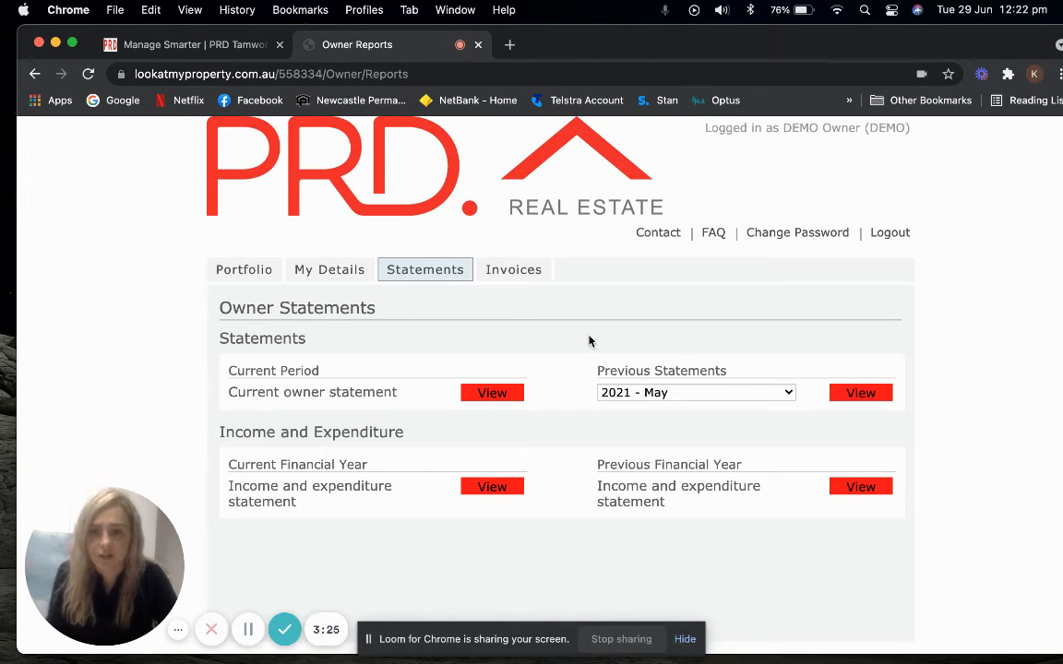
mouse_move(373, 480)
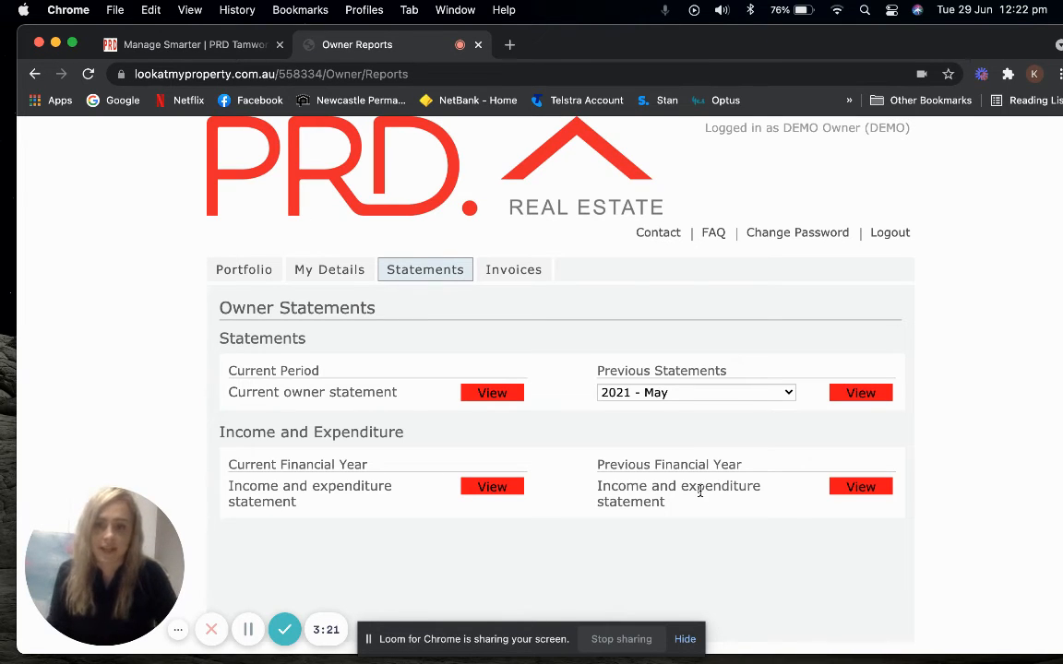
mouse_move(648, 476)
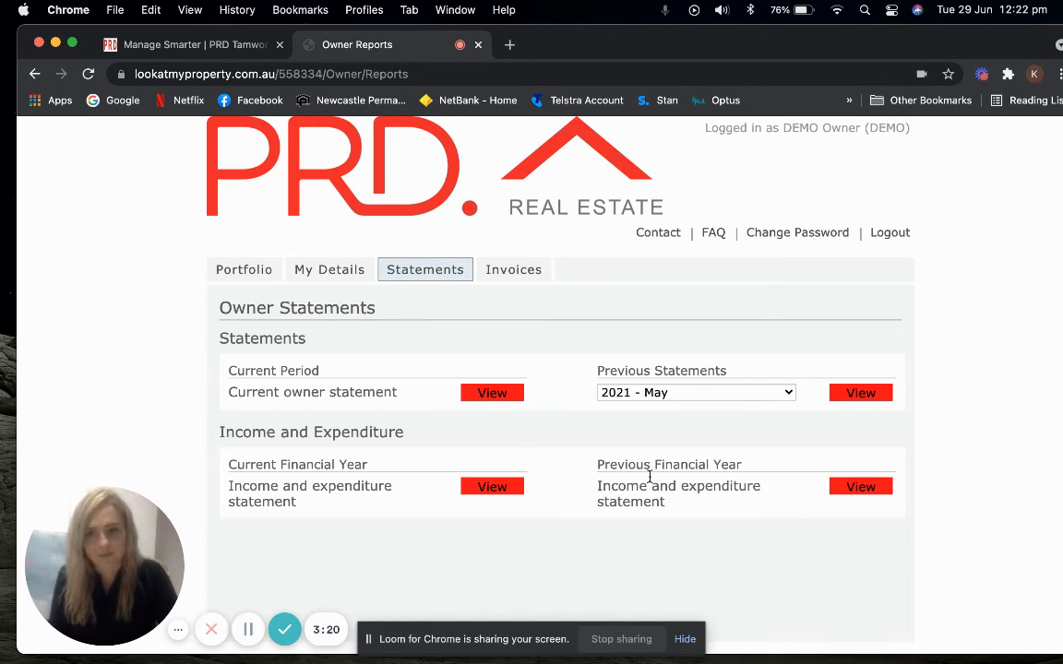